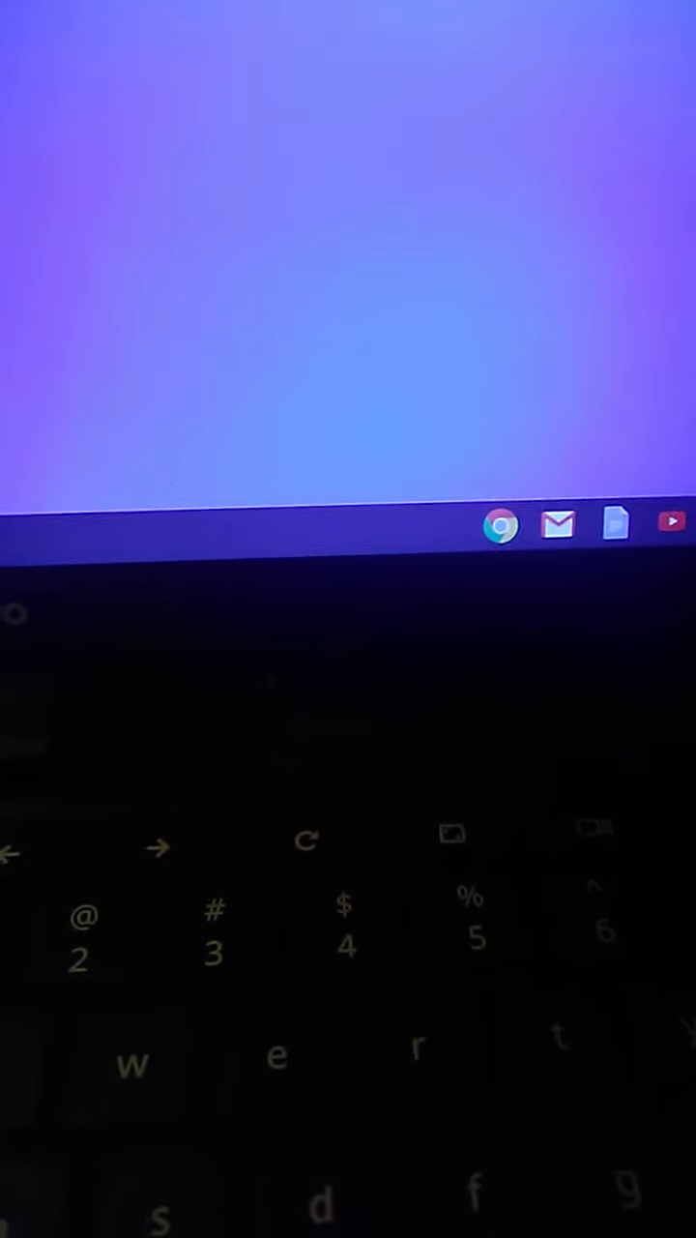
Finish adding the Google account so the 'View accounts' welcome page appears in Settings.
click(500, 527)
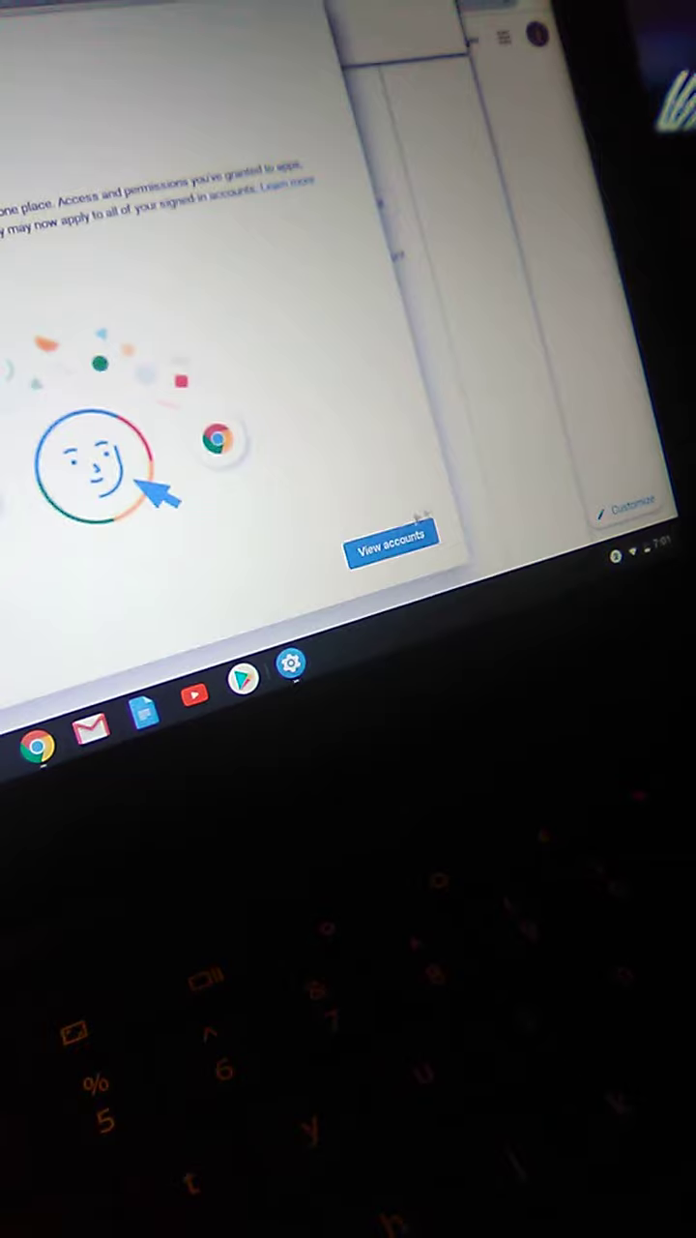
click(389, 536)
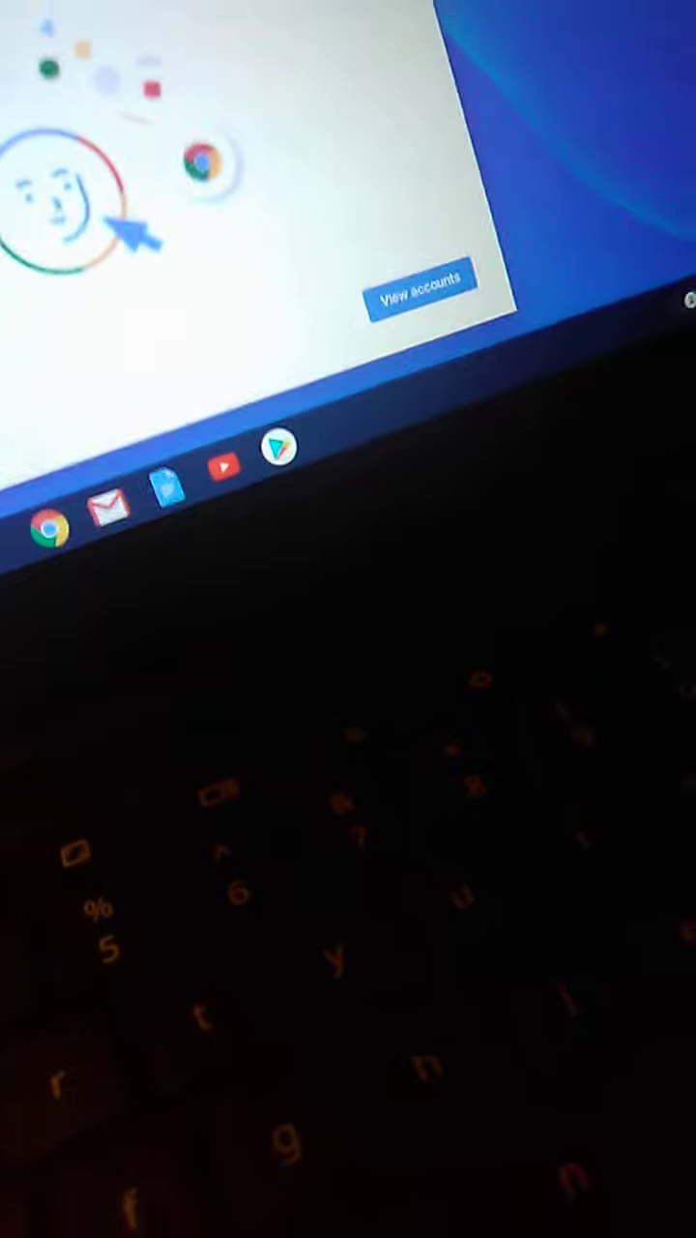
Launch the Google Play Store from the shelf and accept its Terms of Service.
click(282, 472)
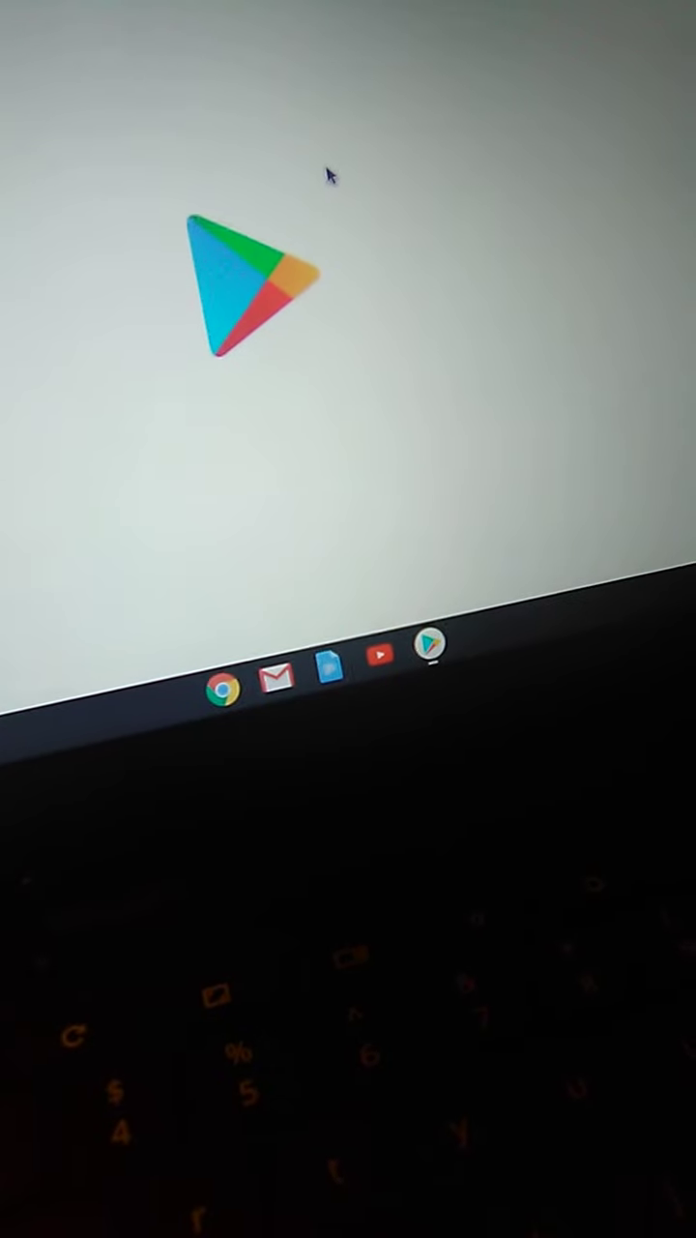
click(433, 656)
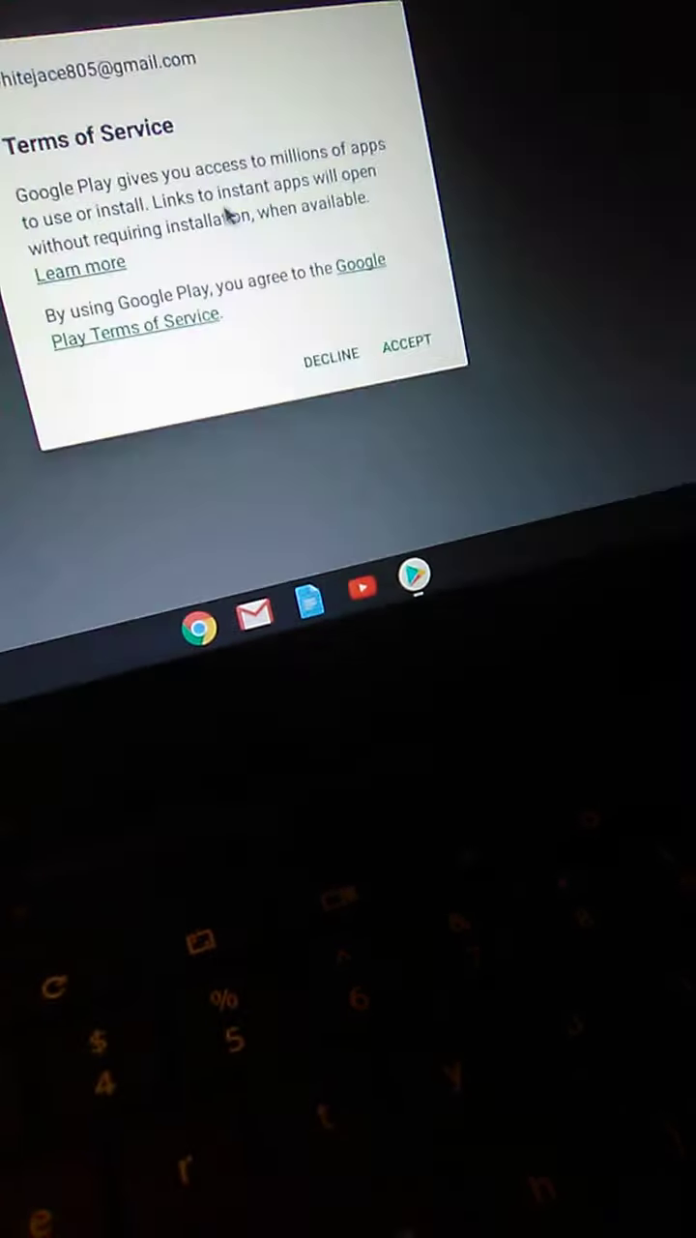
click(405, 345)
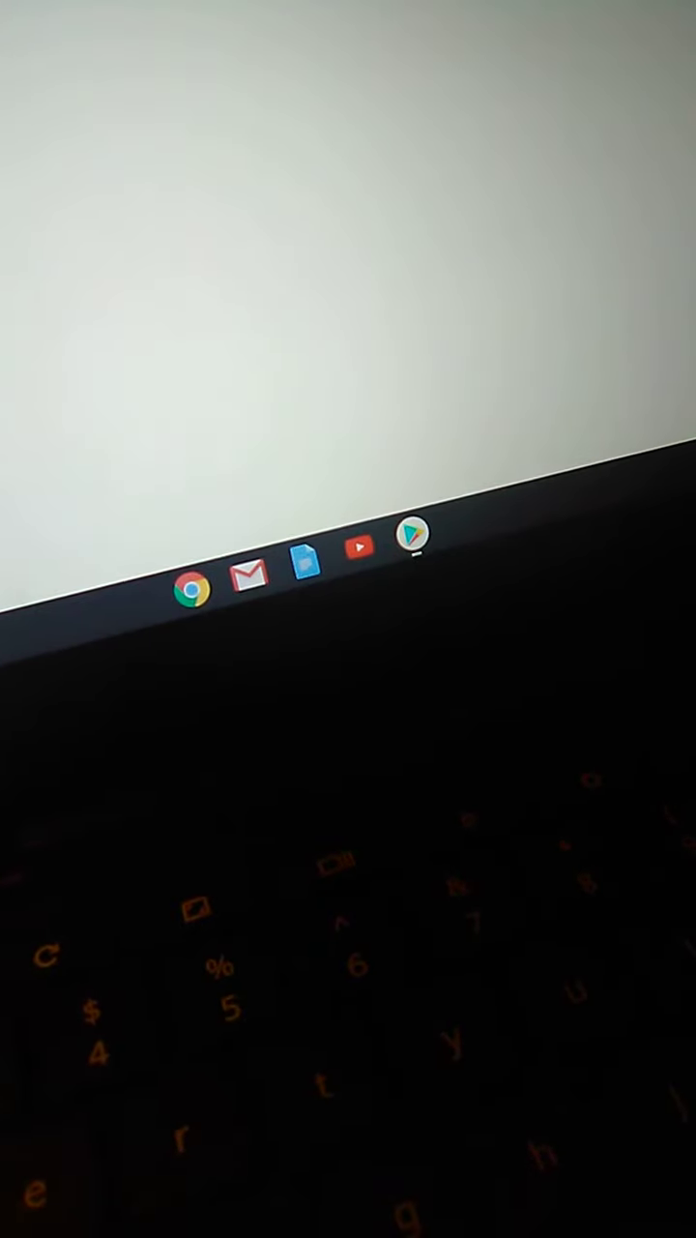